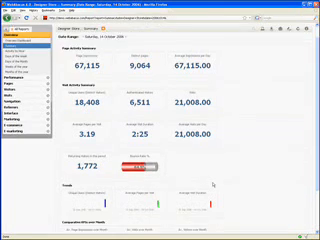
scroll("down", 3)
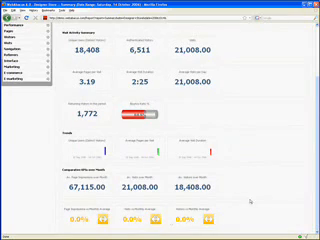